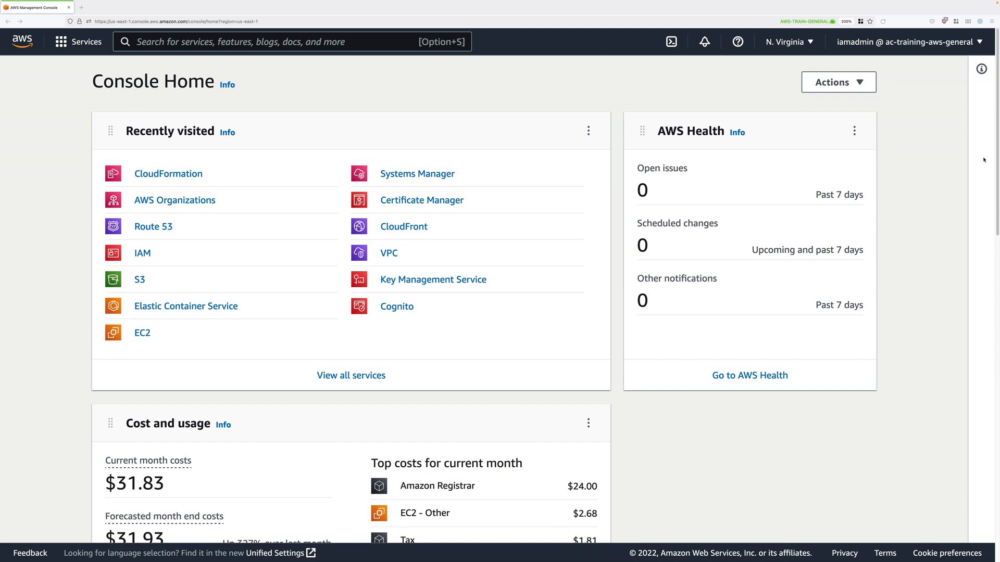
pyautogui.moveTo(947, 137)
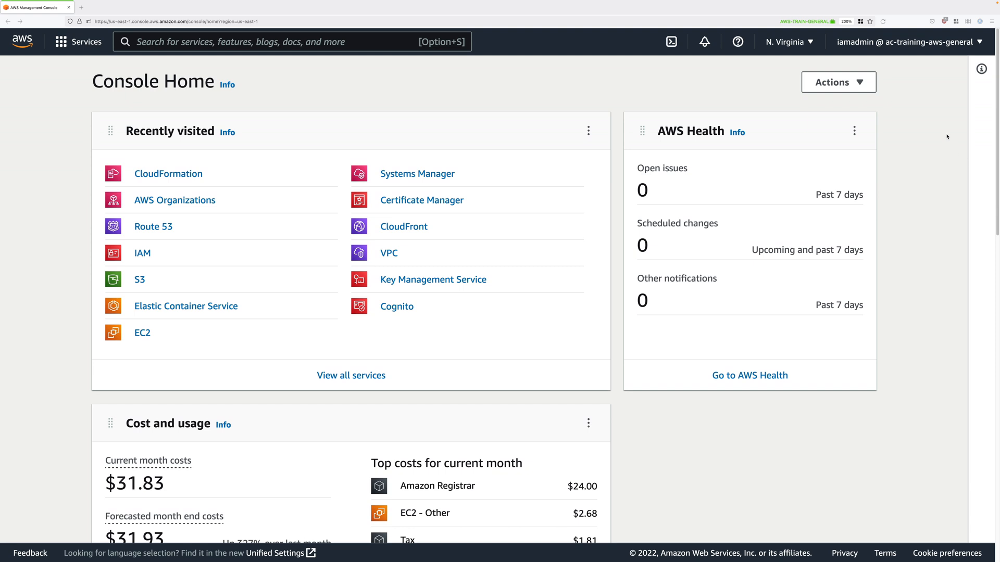
# Check the signed-in account details from the console header and dismiss them.
pyautogui.click(914, 42)
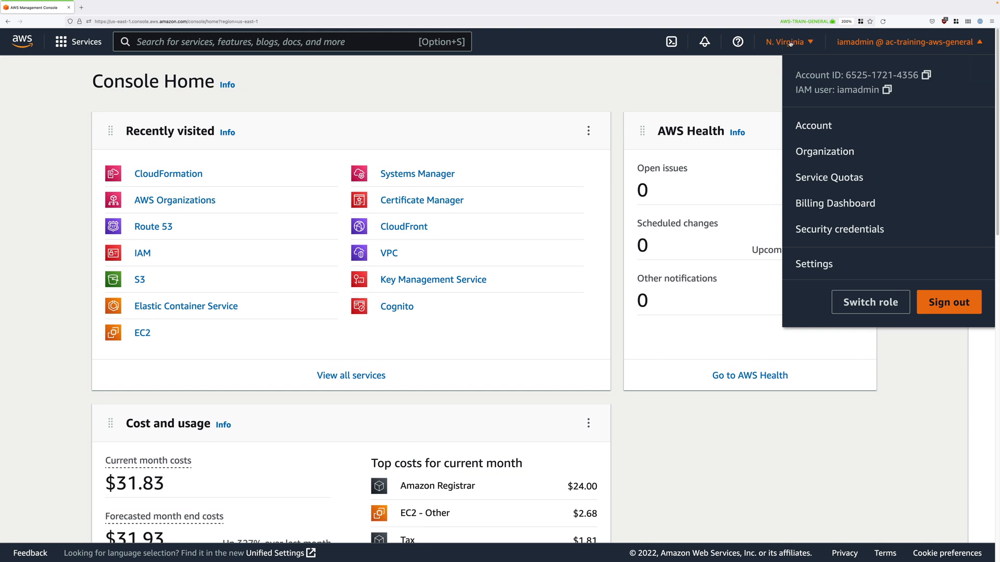
pyautogui.click(785, 41)
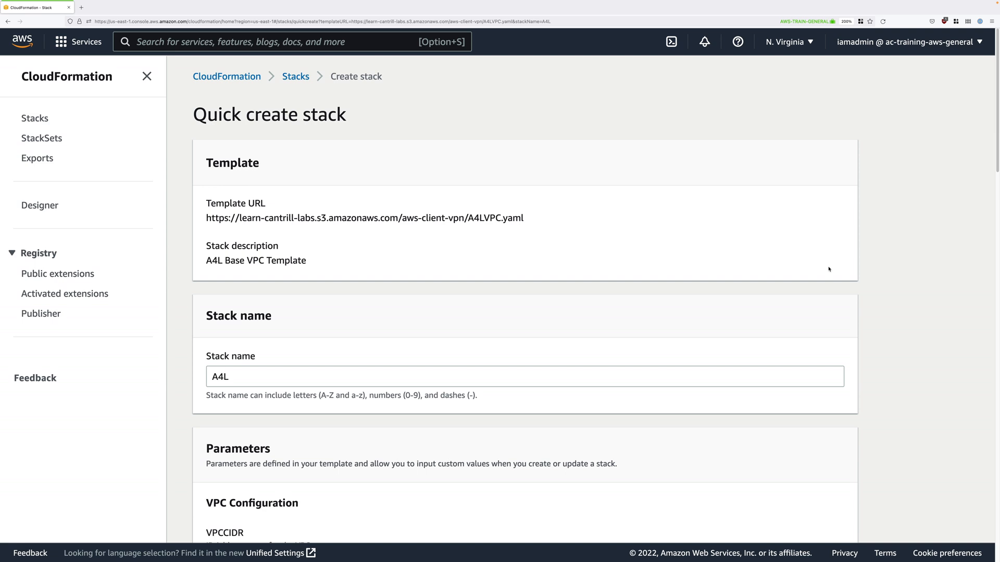
pyautogui.moveTo(809, 289)
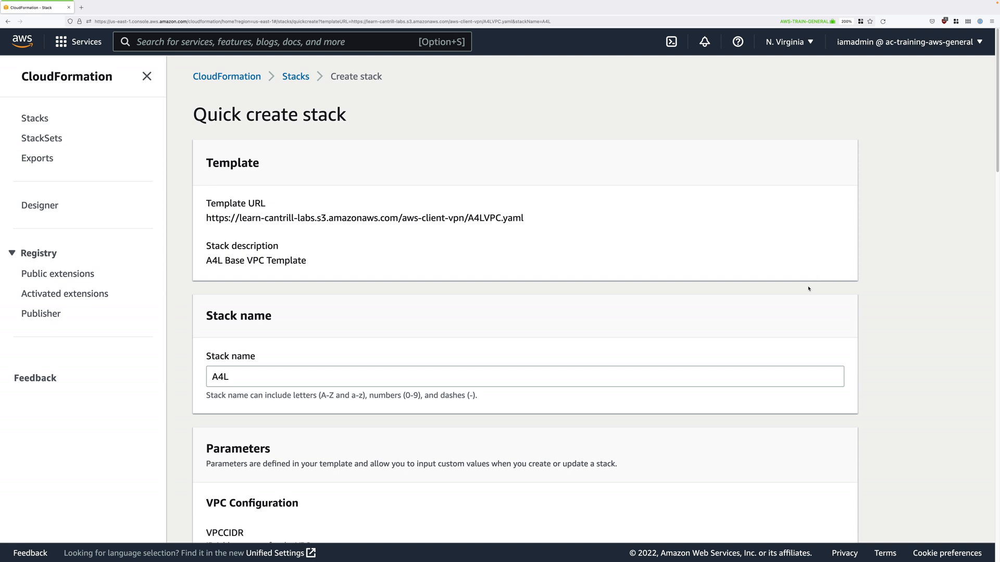
# Acknowledge that the template may create IAM resources and create the A4L stack.
pyautogui.scroll(-3)
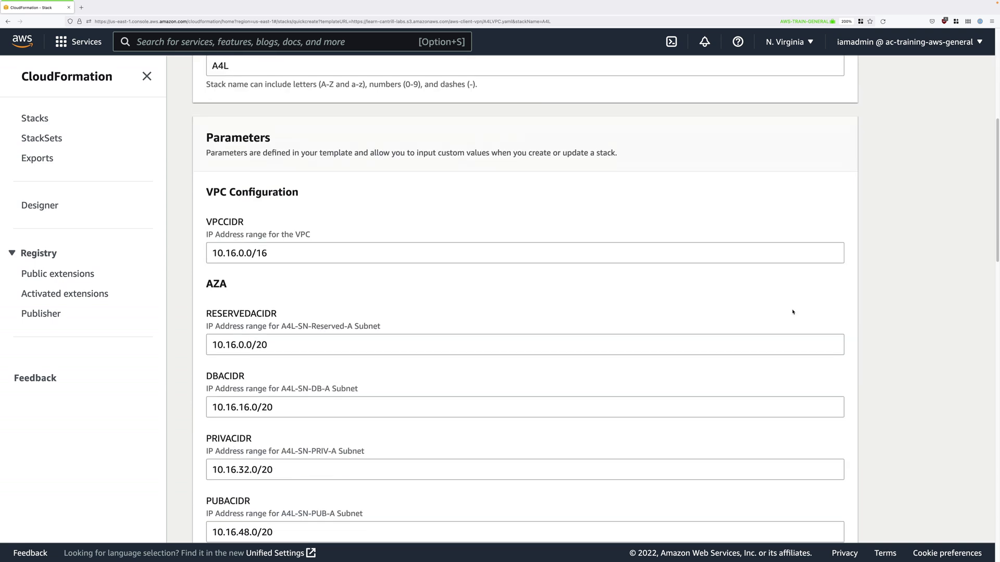
pyautogui.scroll(-3)
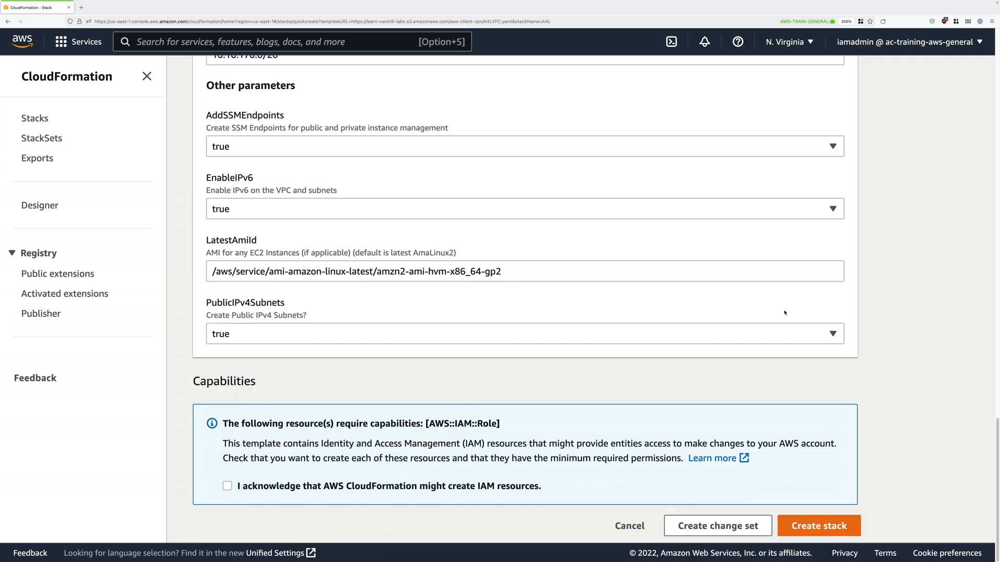
pyautogui.click(227, 486)
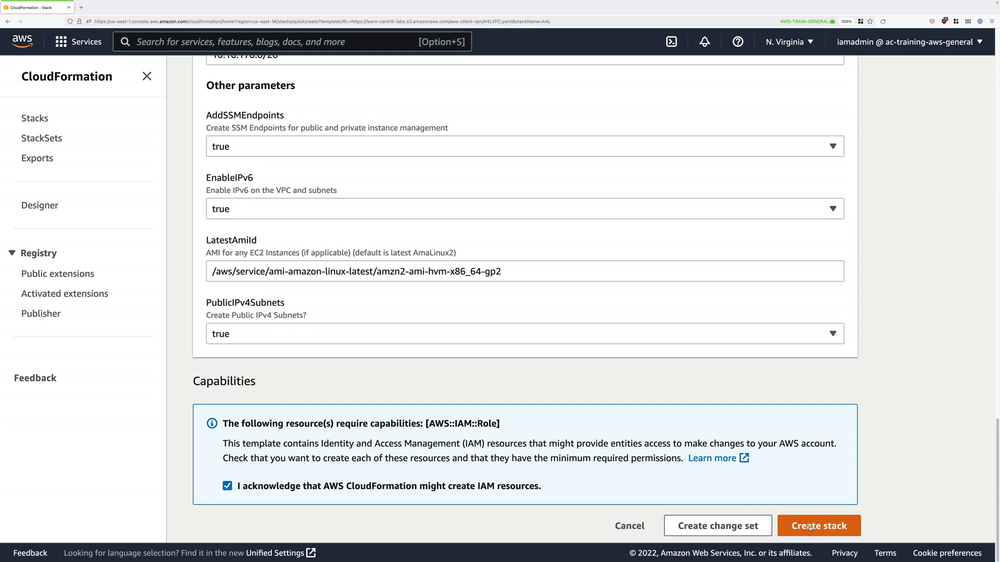
pyautogui.click(819, 526)
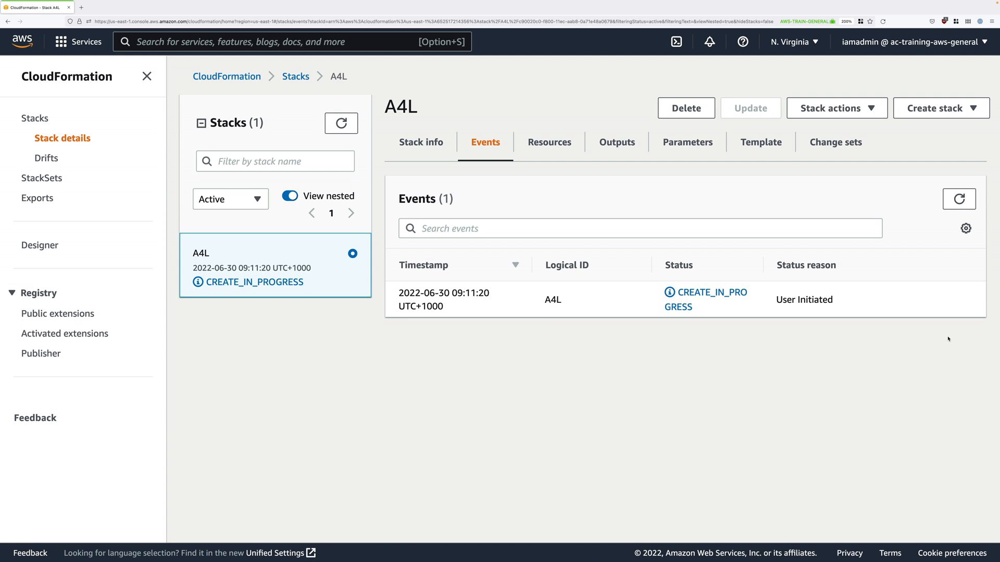
pyautogui.moveTo(951, 340)
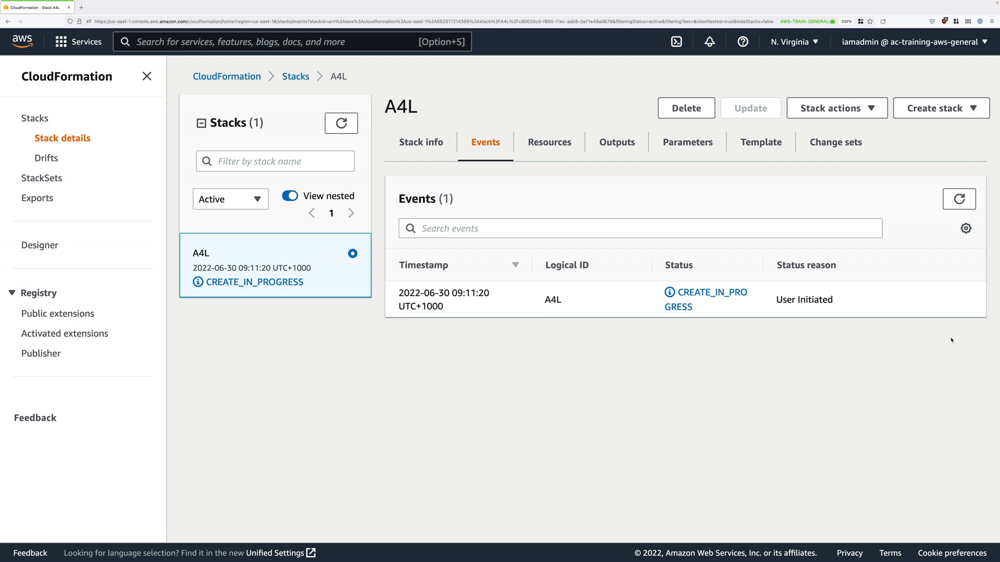